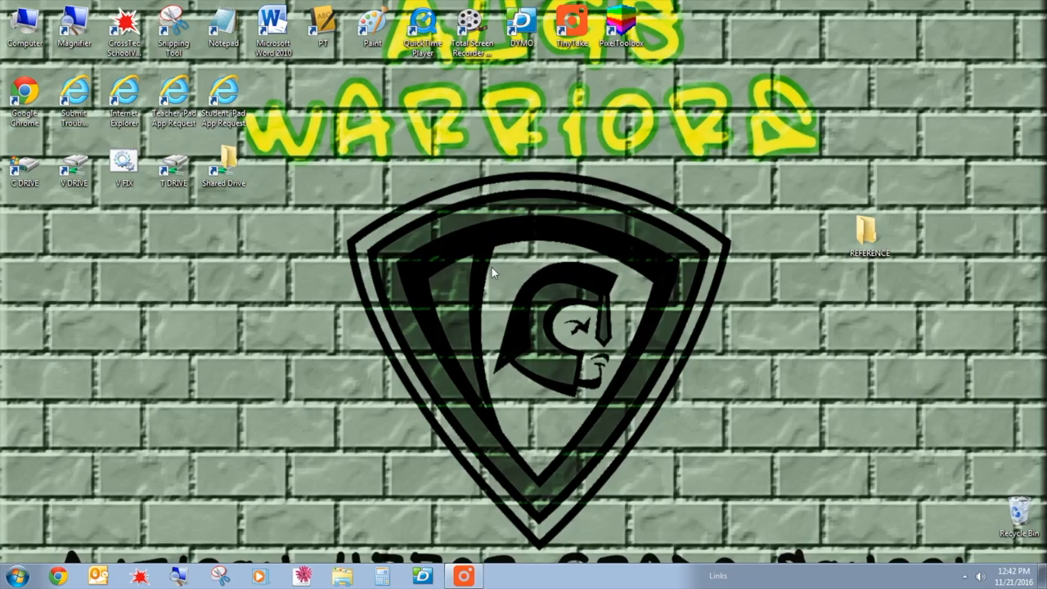
mouse_move(386, 247)
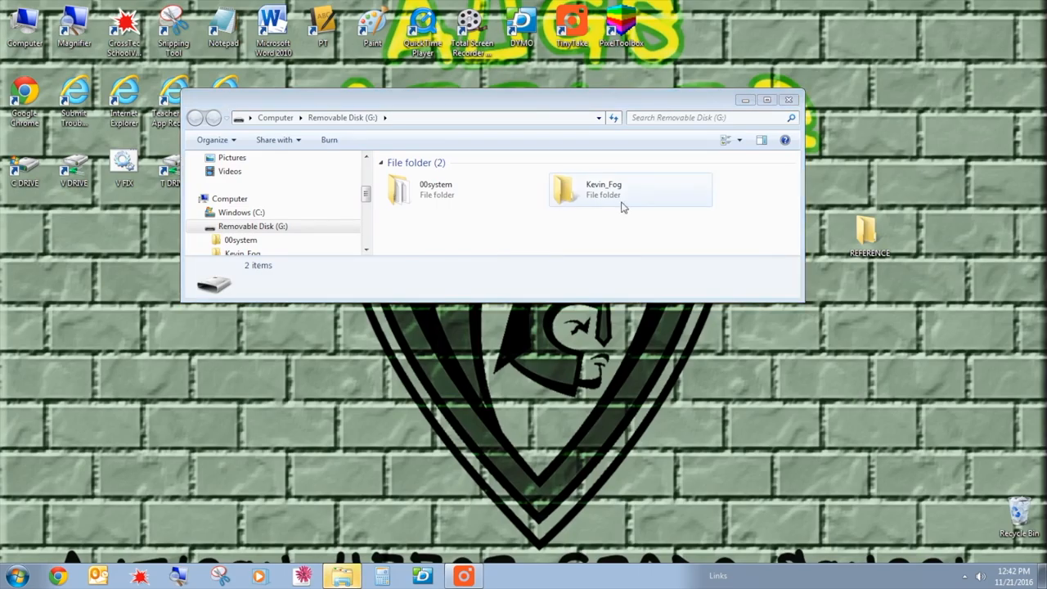
left_click(435, 189)
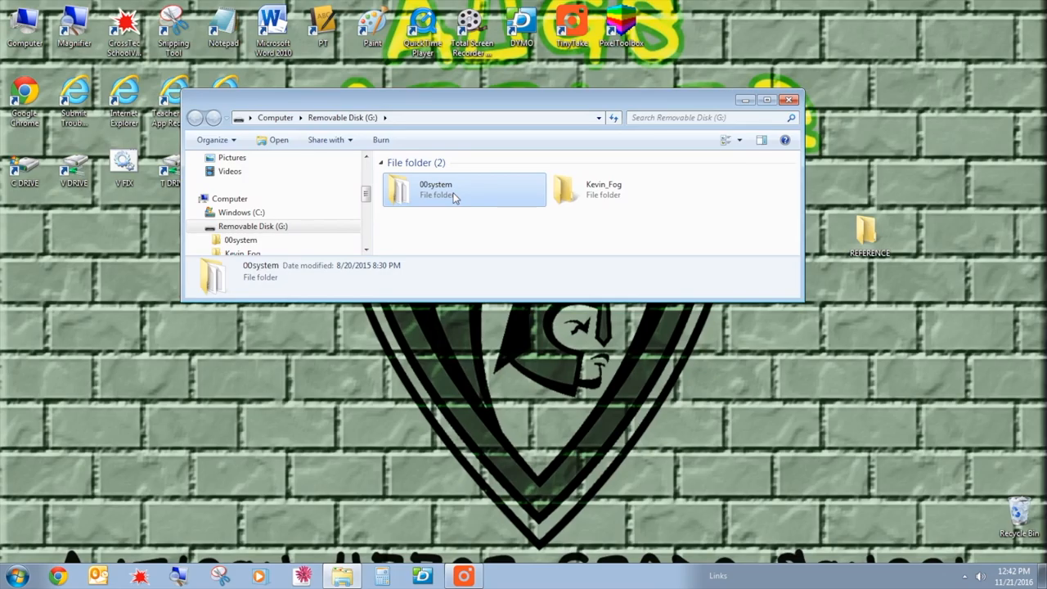
left_click(603, 189)
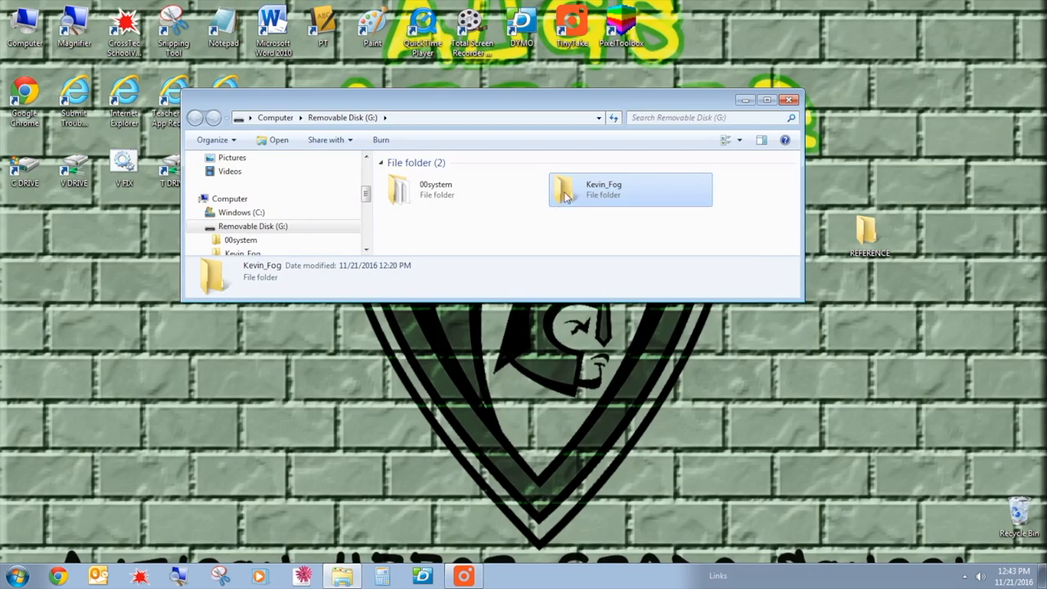
left_click_drag(629, 188, 879, 315)
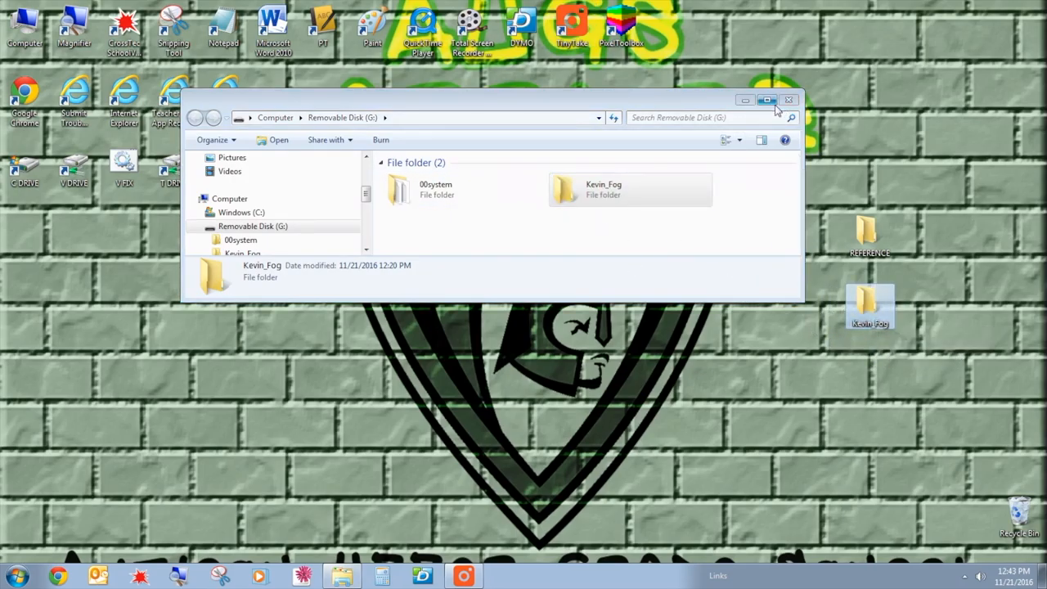
double_click(603, 189)
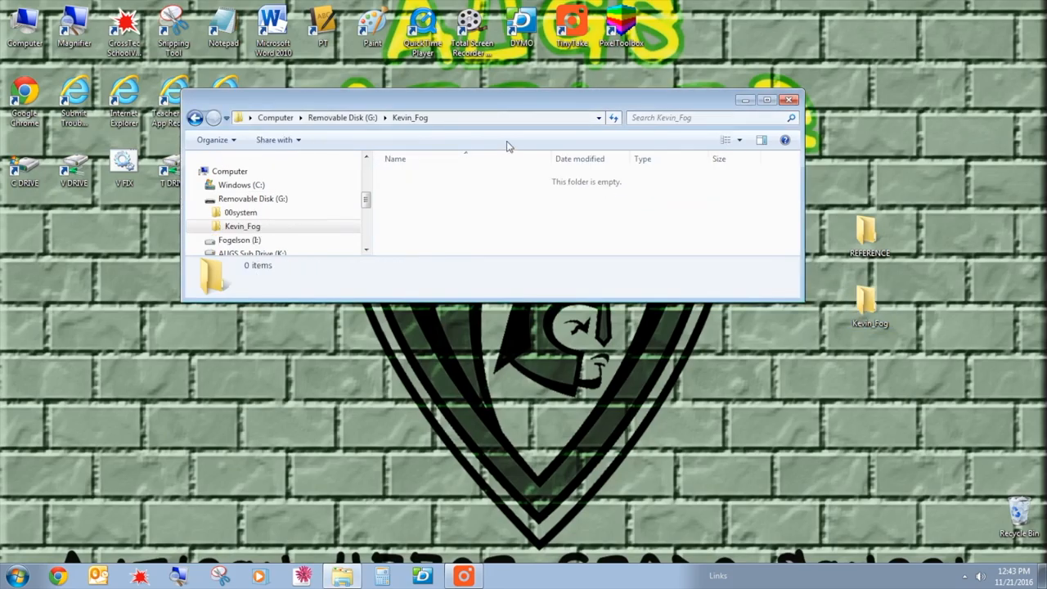
left_click(789, 100)
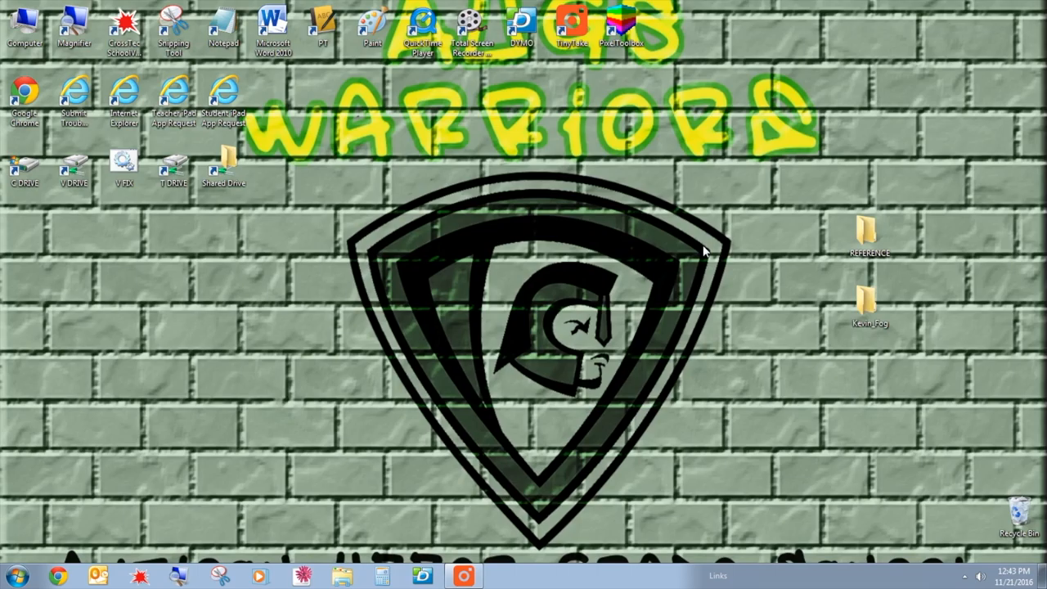
mouse_move(601, 271)
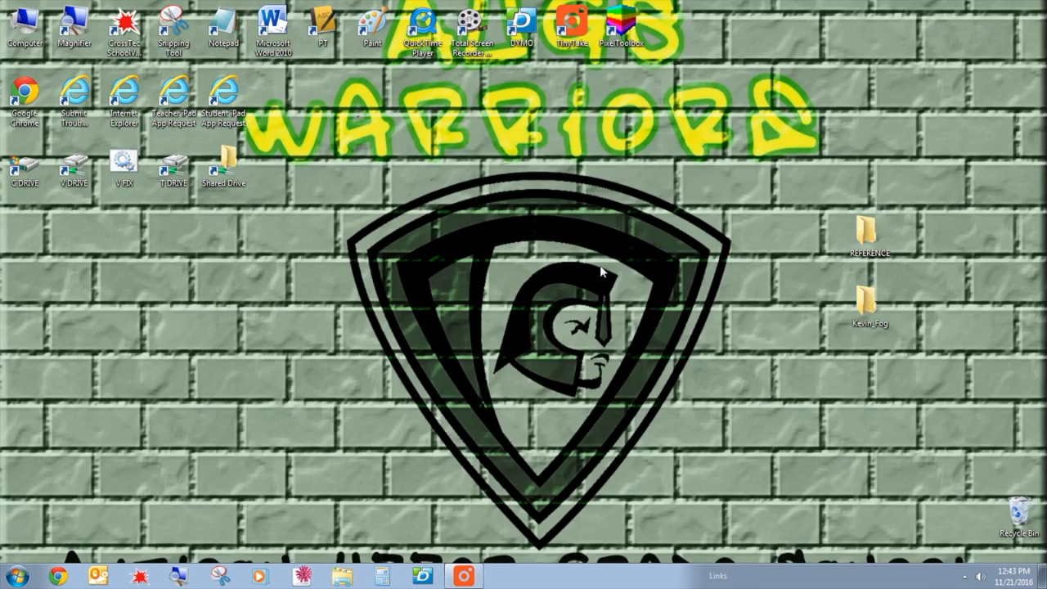
mouse_move(503, 355)
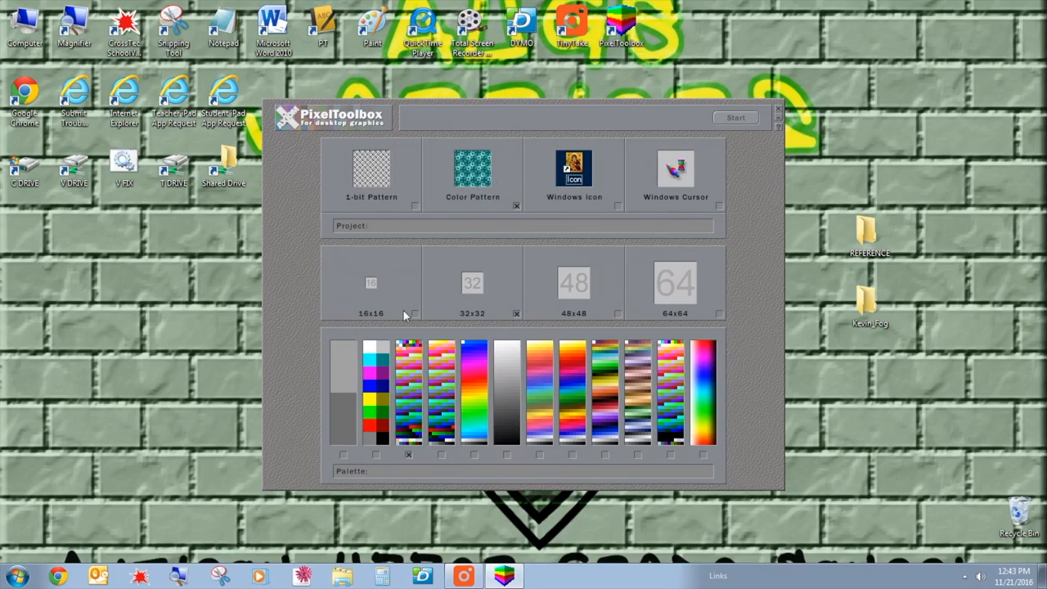
mouse_move(414, 317)
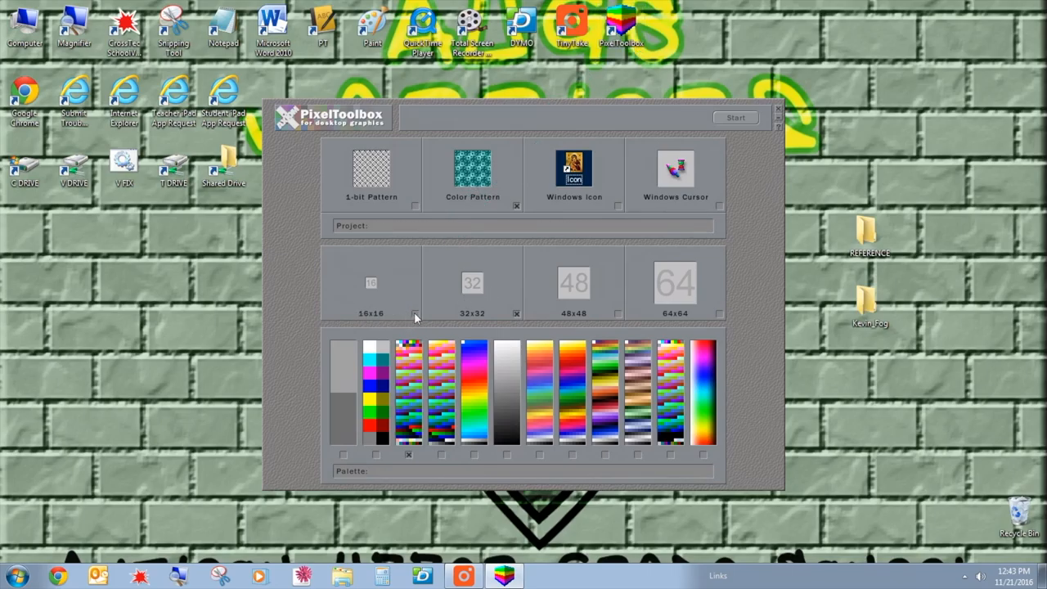
Choose the 16x16 size for the Color Pattern project with the Windows 8-bit palette
left_click(414, 313)
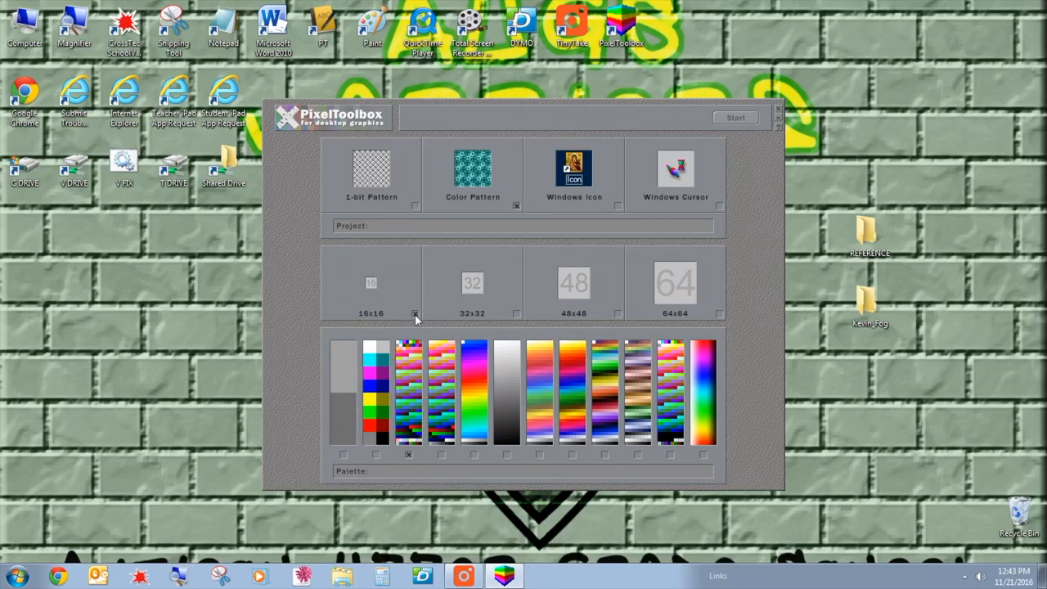
mouse_move(376, 319)
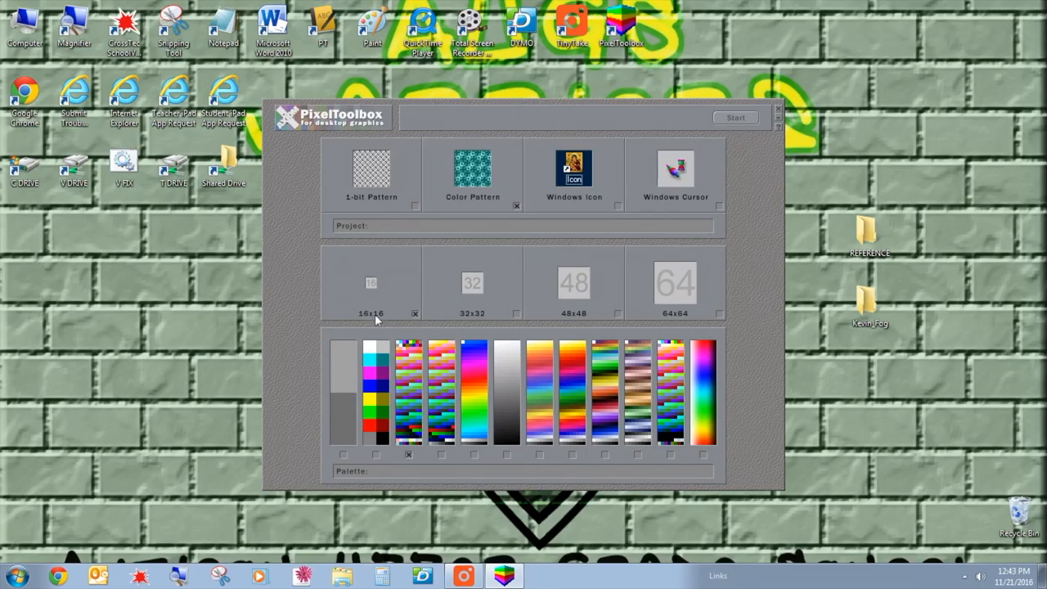
mouse_move(379, 298)
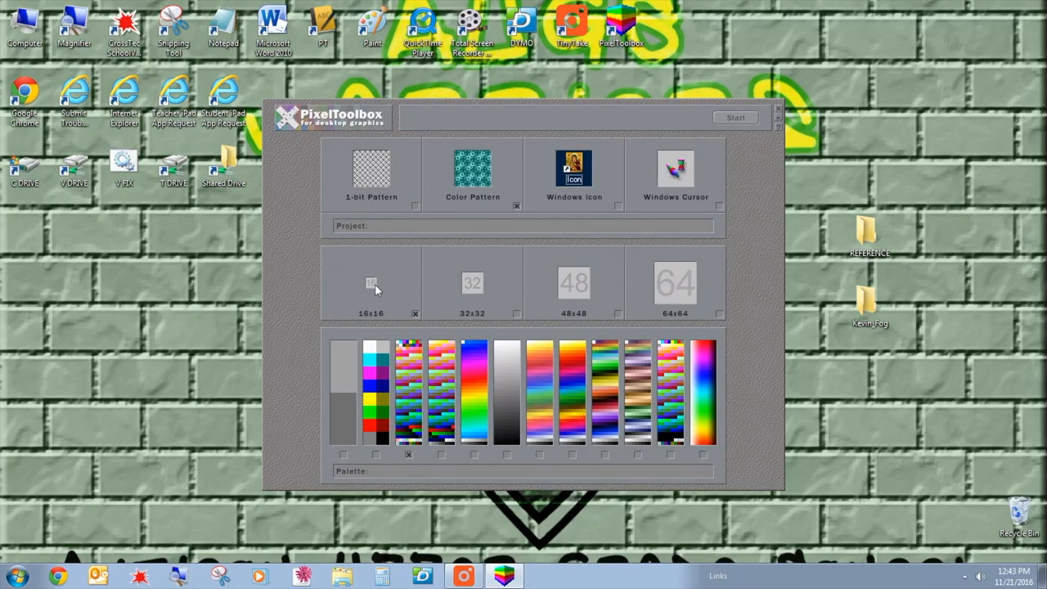
mouse_move(364, 317)
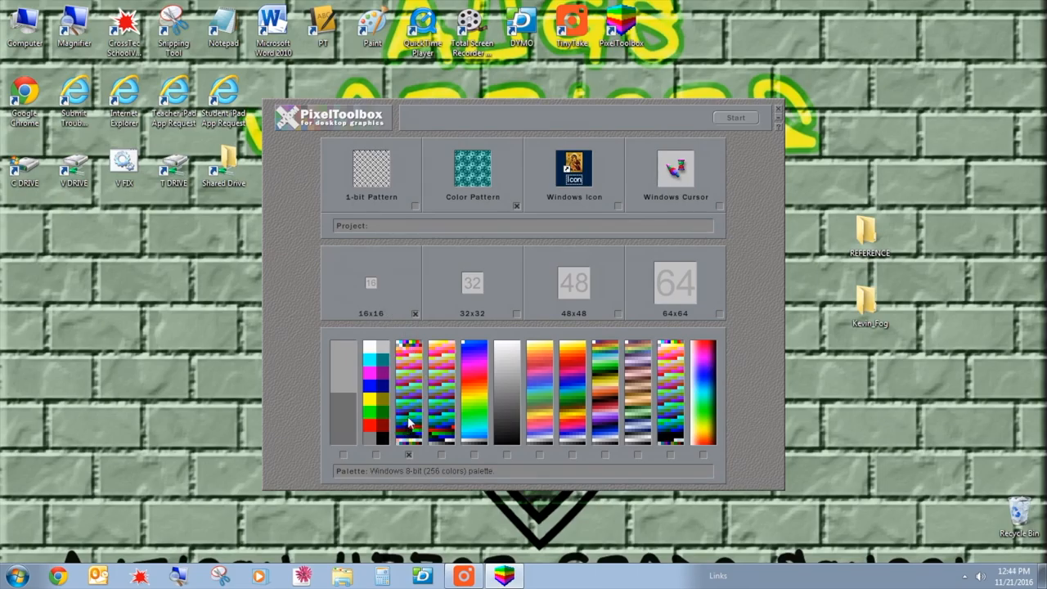
mouse_move(413, 419)
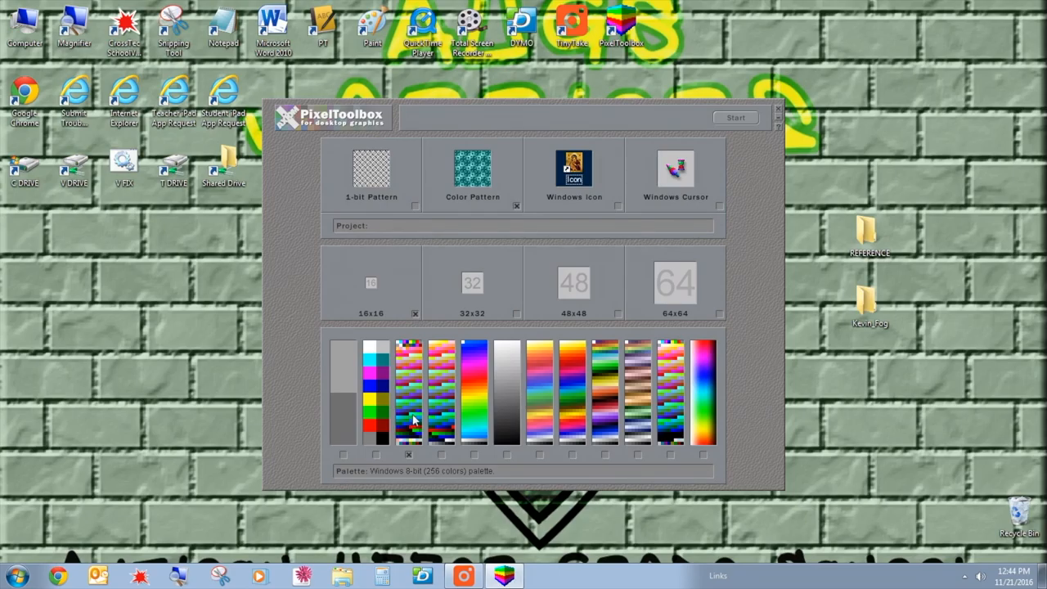
mouse_move(409, 425)
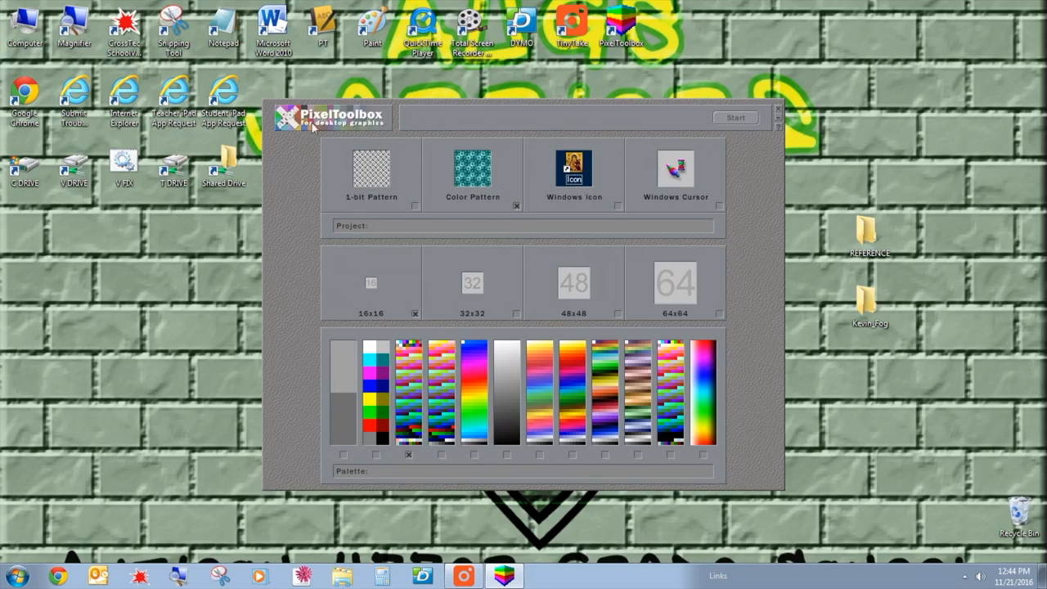
mouse_move(560, 130)
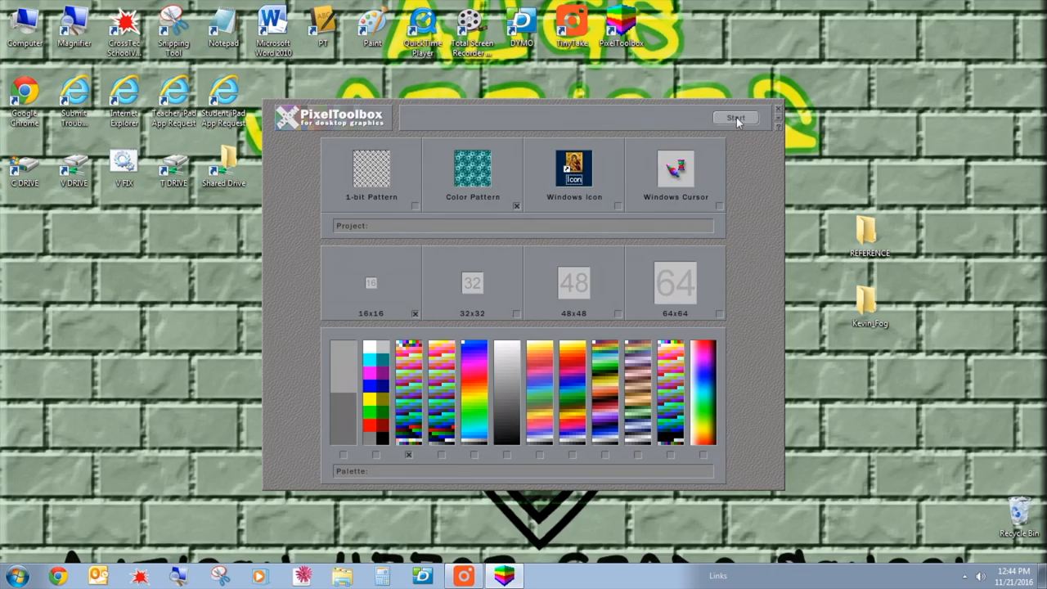
Start the 16x16 project, open the desktop REFERENCE folder, and dismiss the About PixelToolbox dialog
left_click(733, 118)
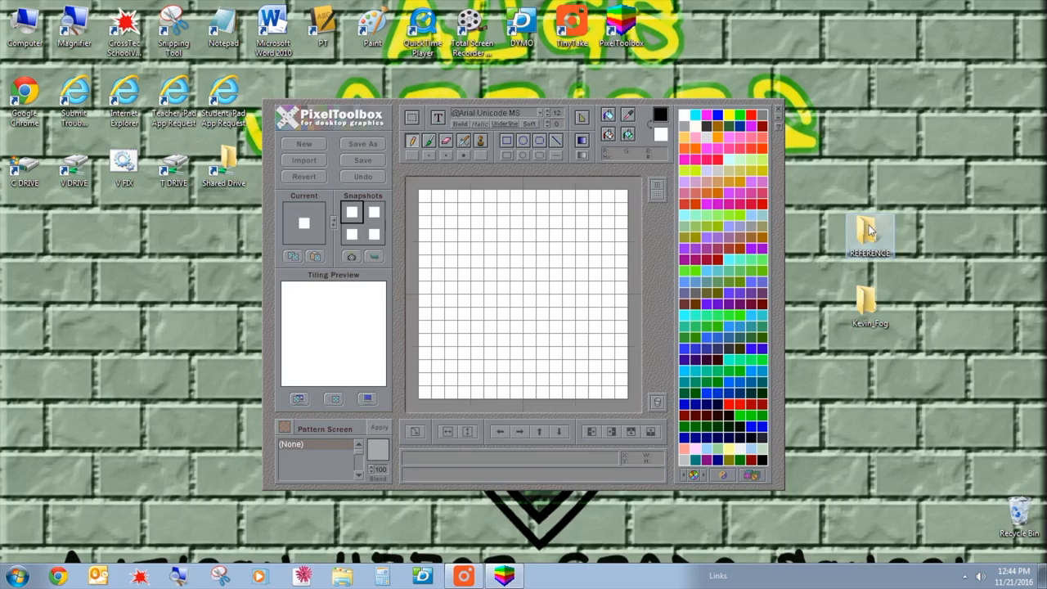
double_click(869, 234)
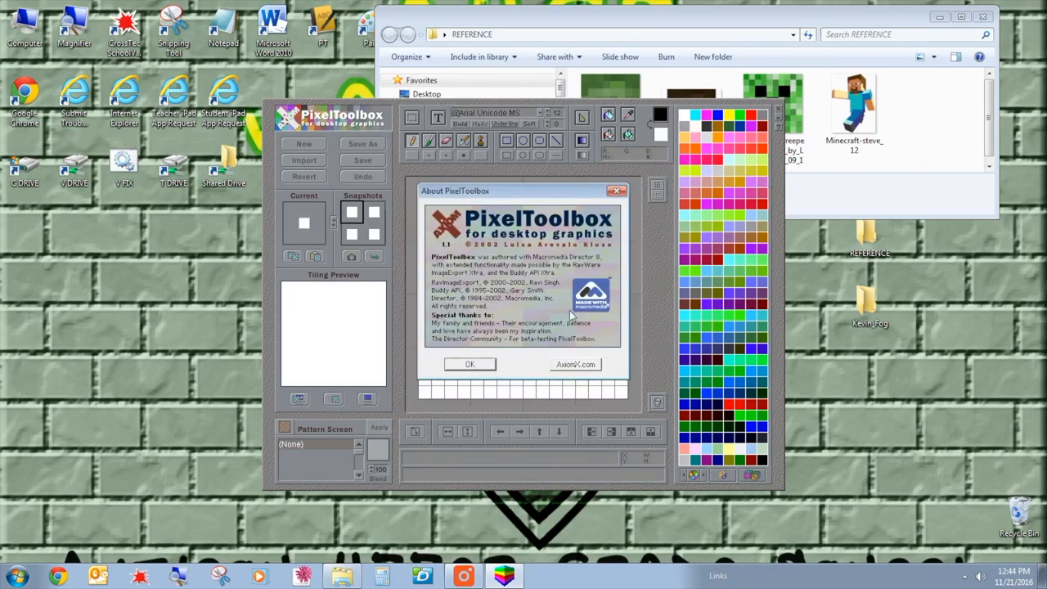
left_click(470, 364)
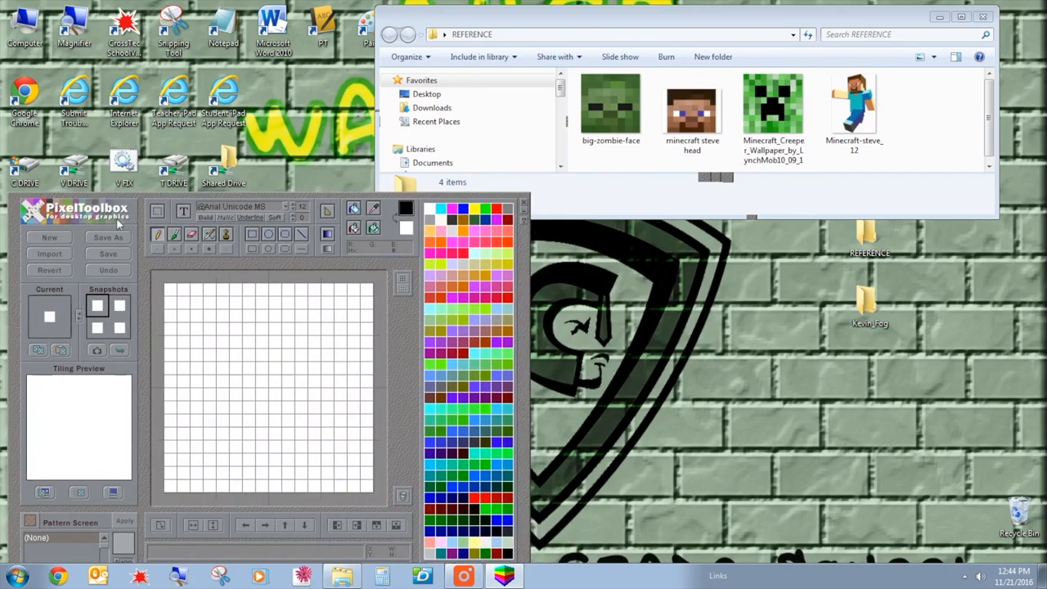
mouse_move(339, 202)
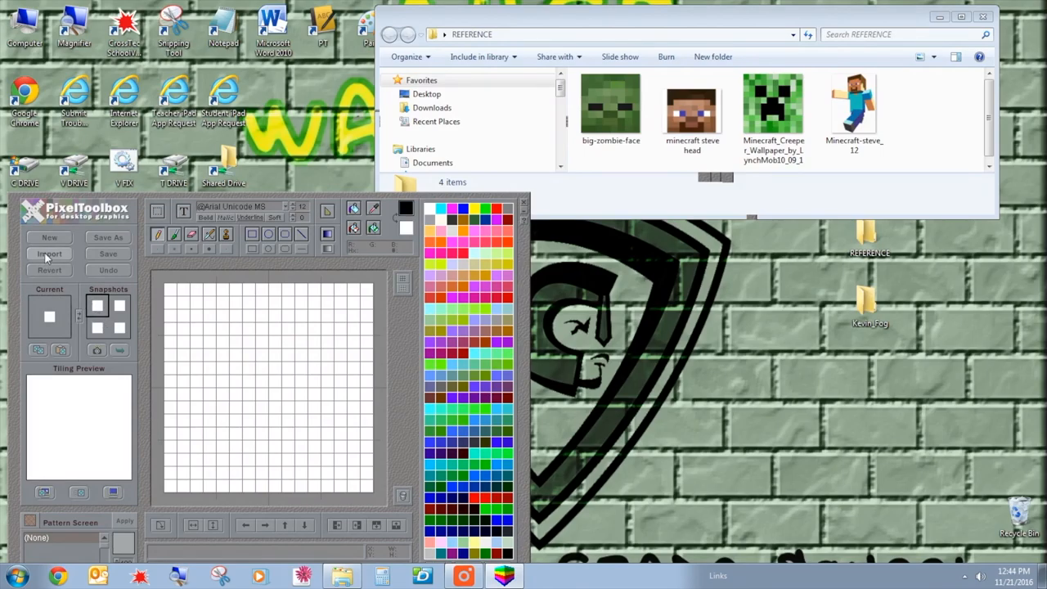
Import big-zombie-face from Desktop > REFERENCE onto the grid and move the editor window left
left_click(49, 254)
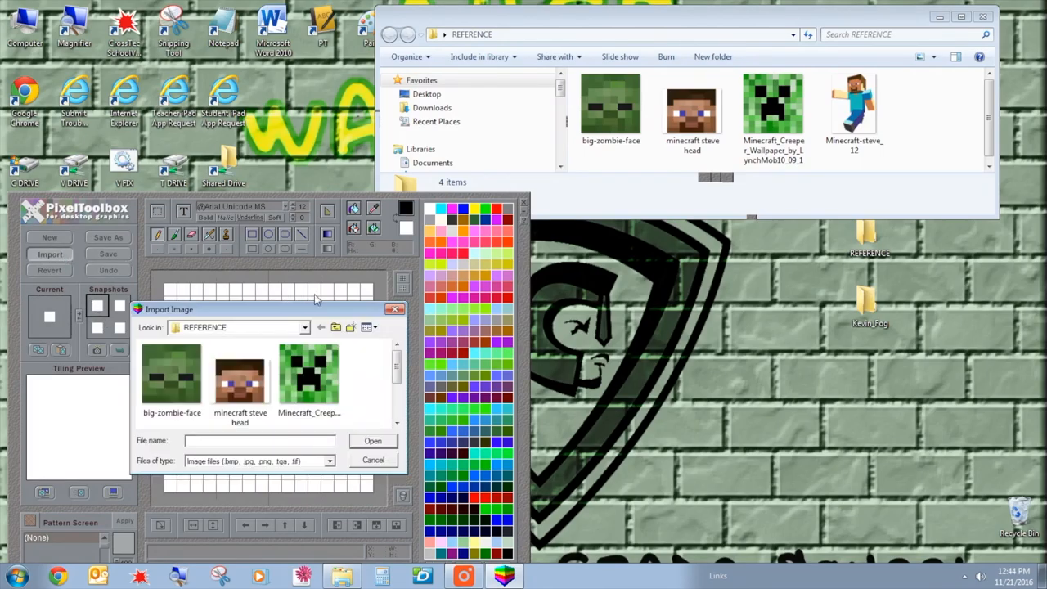
left_click(304, 327)
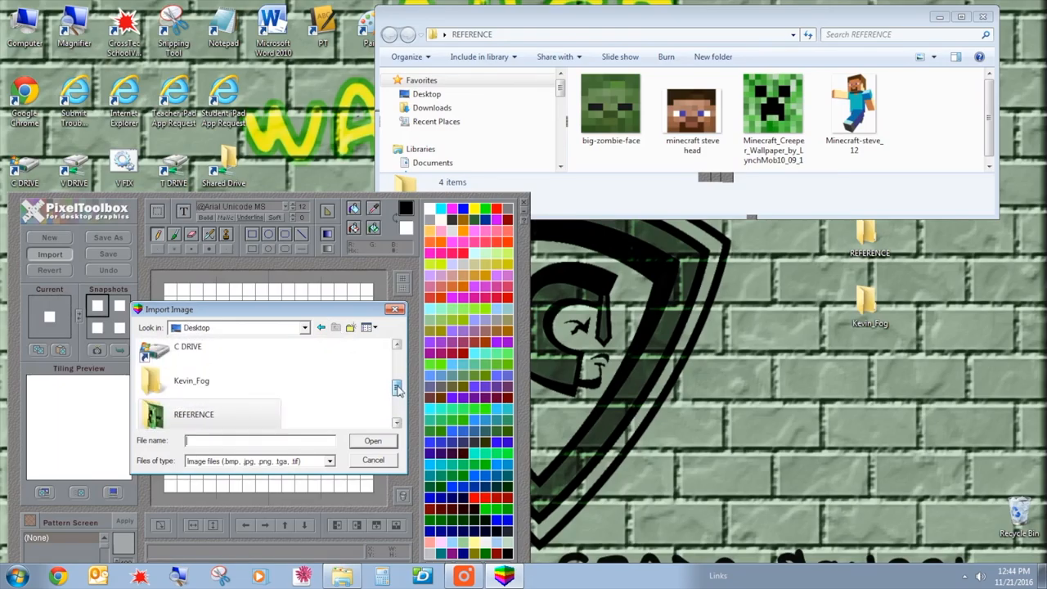
double_click(194, 414)
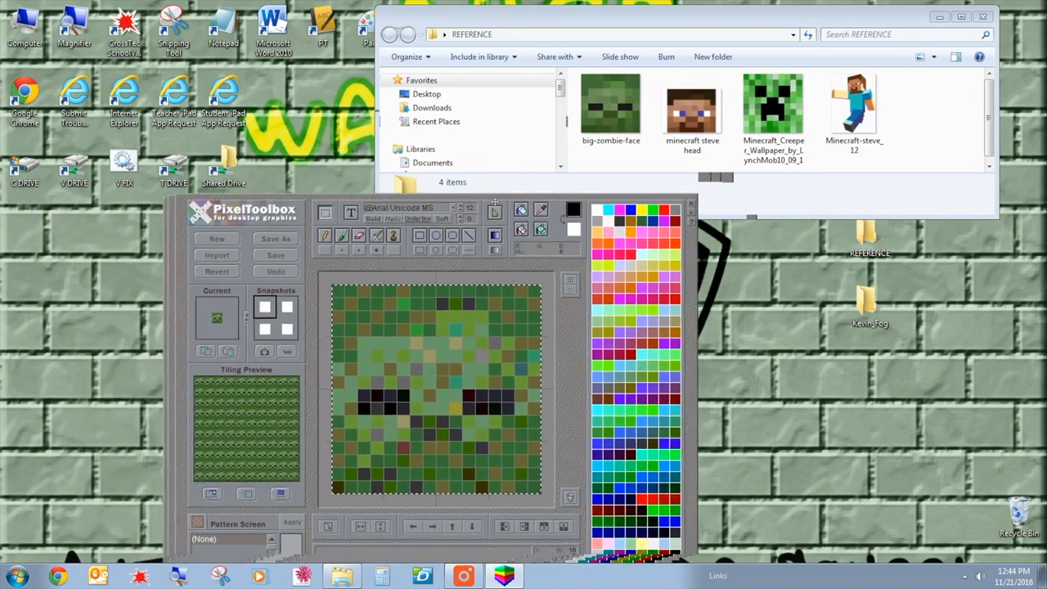
left_click_drag(245, 209, 90, 154)
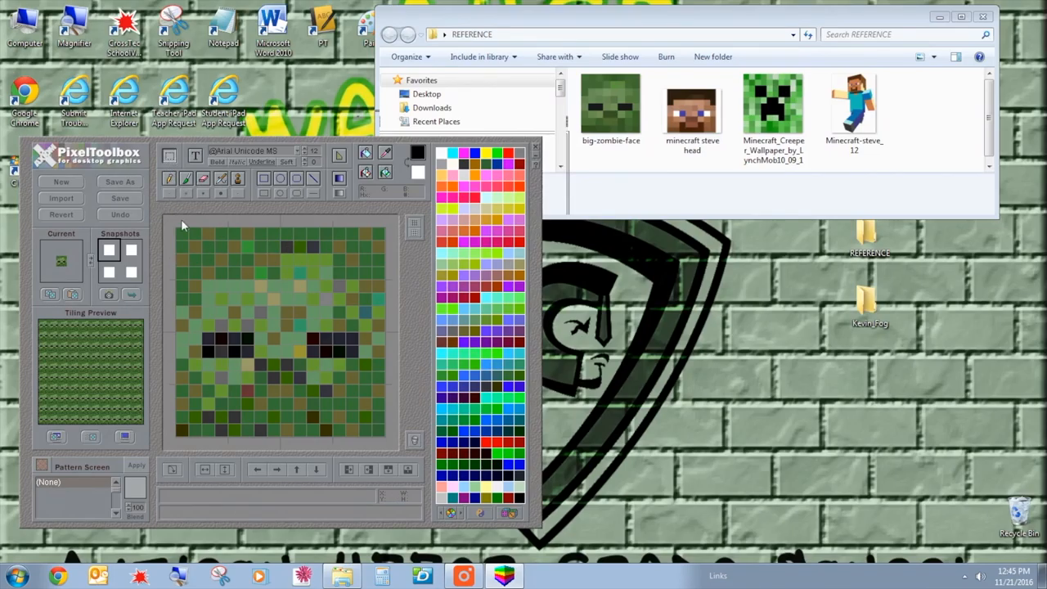
mouse_move(170, 156)
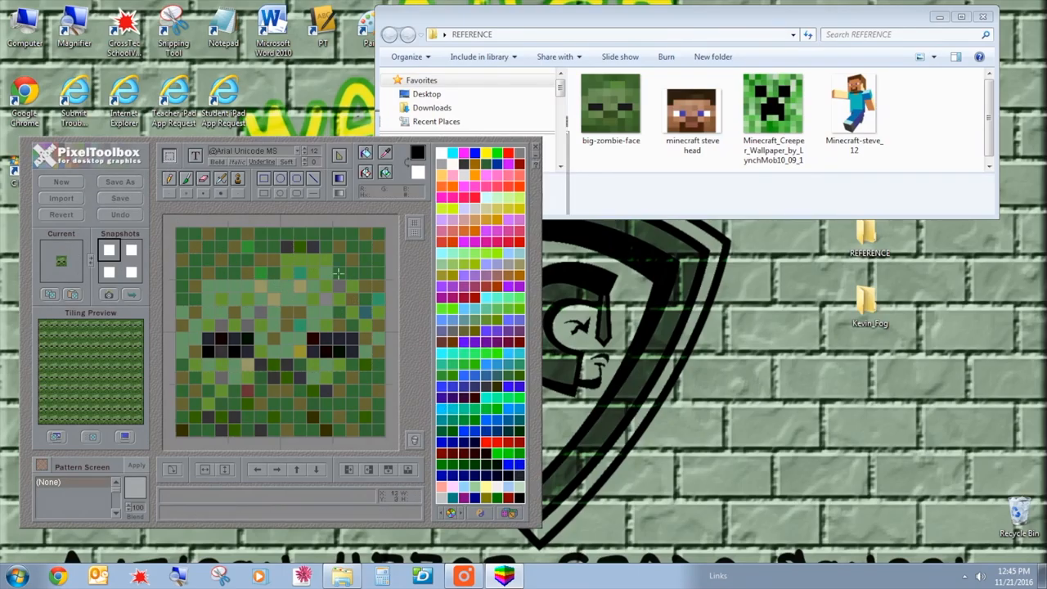
Load the Minecraft-steve image, then clear the canvas to an empty 16x16 grid
left_click(61, 199)
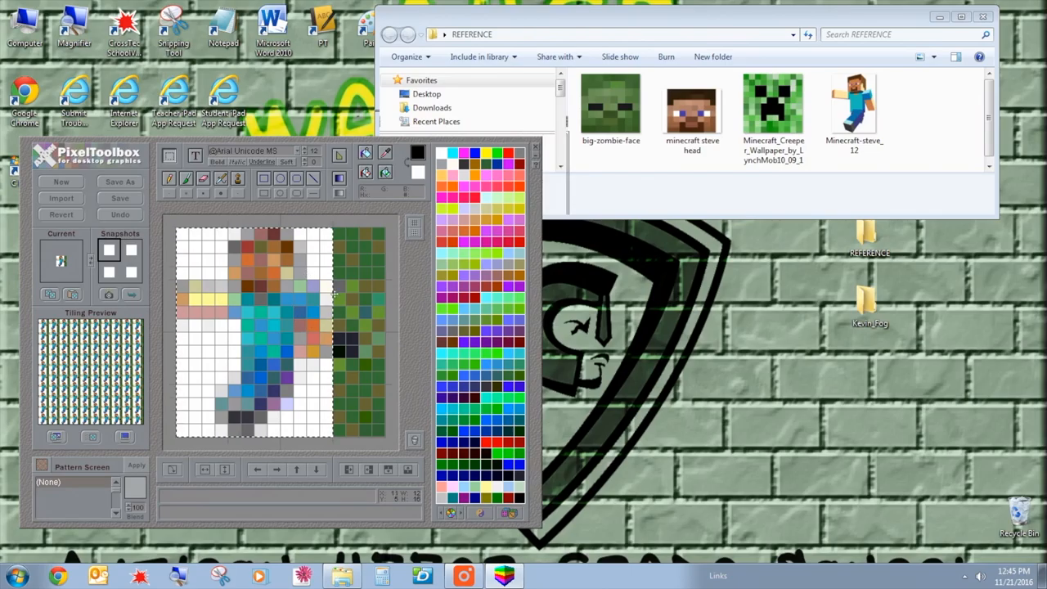
mouse_move(376, 276)
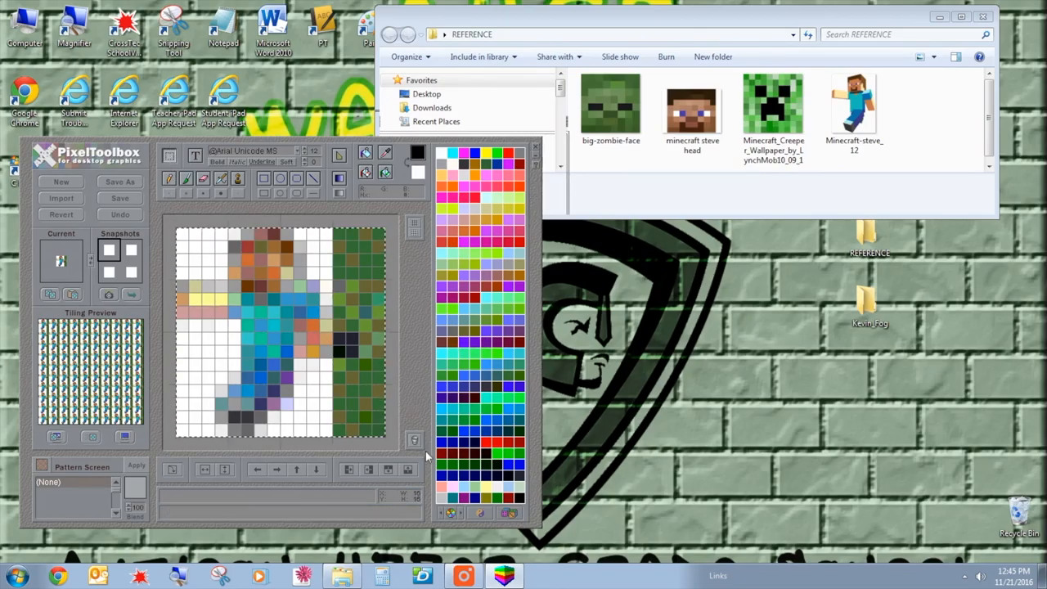
left_click(61, 198)
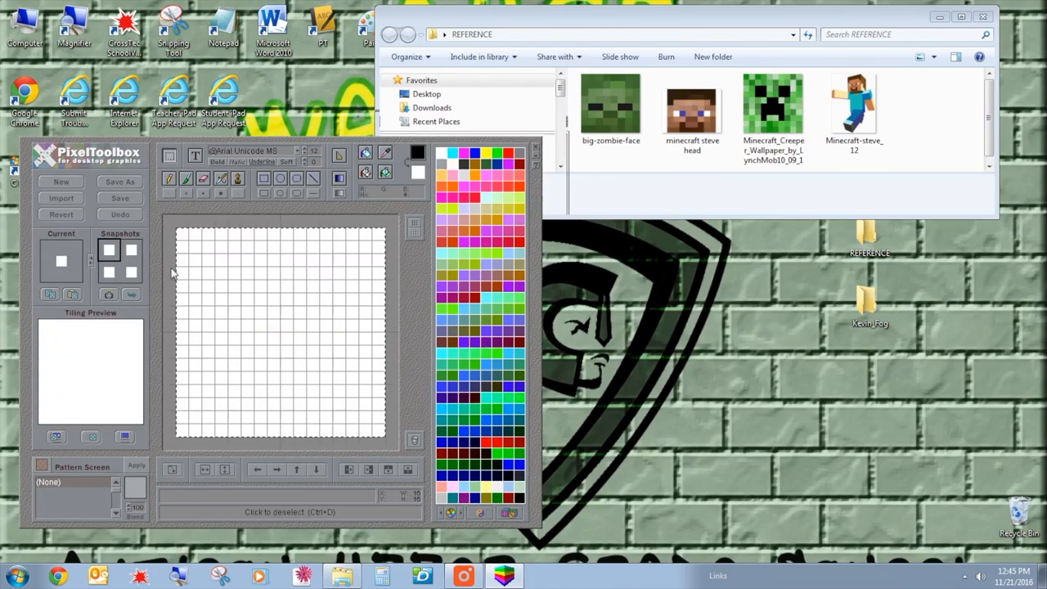
Open Minecraft-steve_12 from REFERENCE in Windows Photo Viewer
double_click(853, 103)
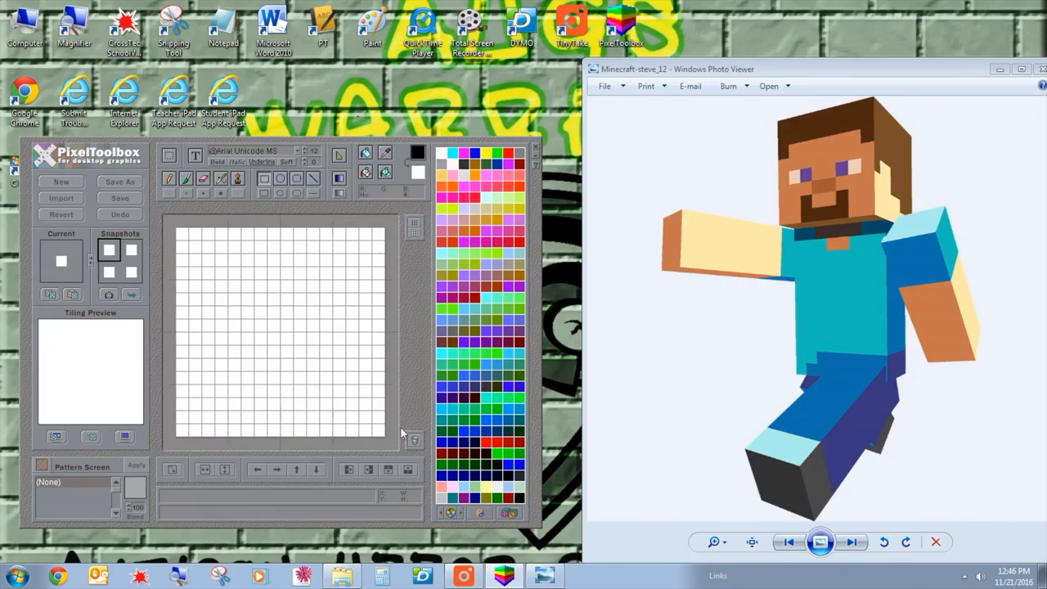
mouse_move(313, 180)
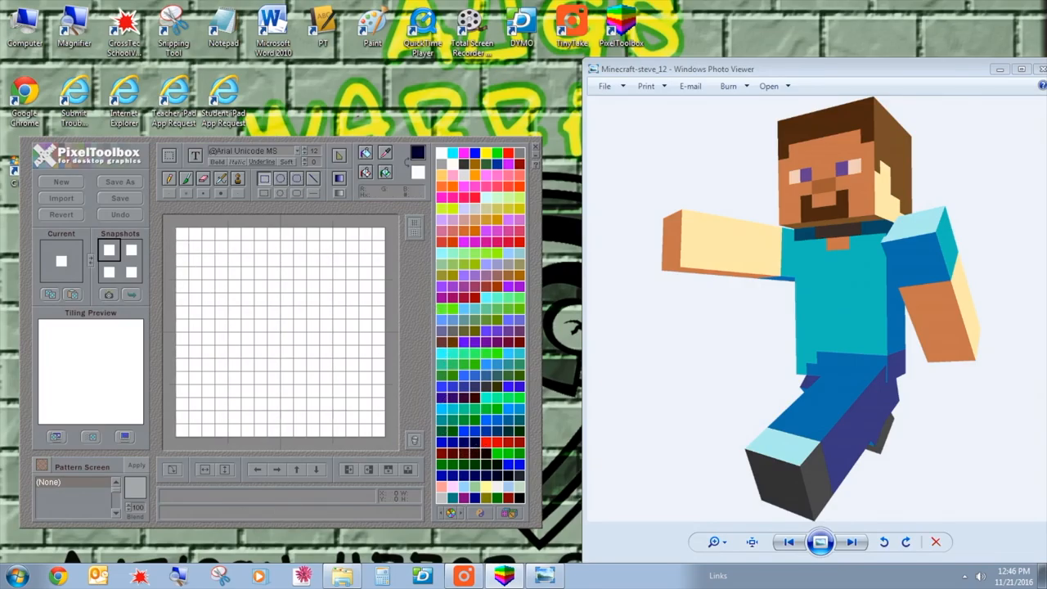
Draw a navy rectangle with red checkerboard fill and a solid red circle, then close Photo Viewer
left_click_drag(178, 232, 254, 278)
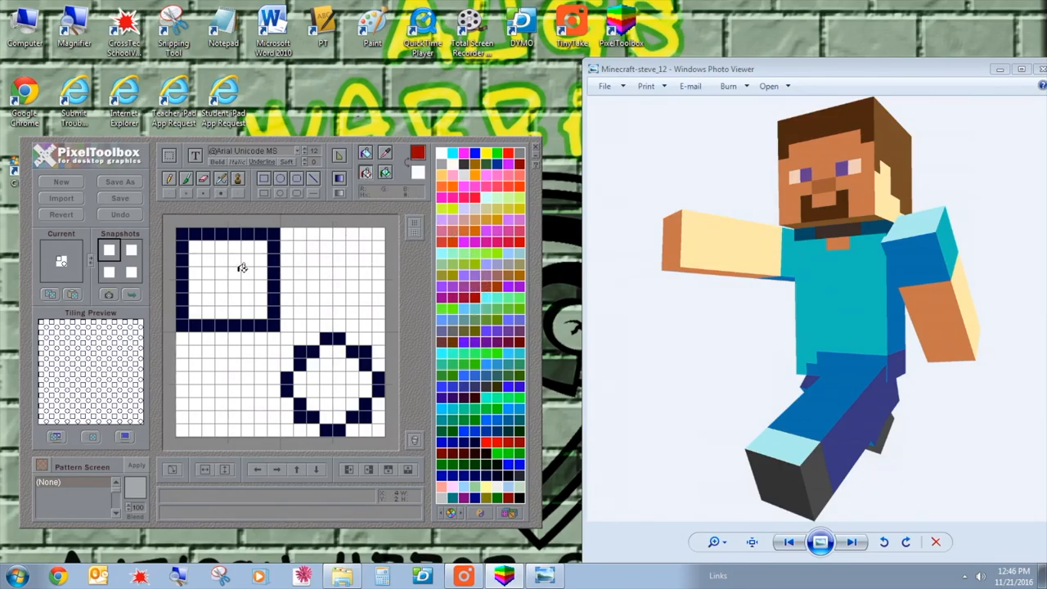
left_click(366, 174)
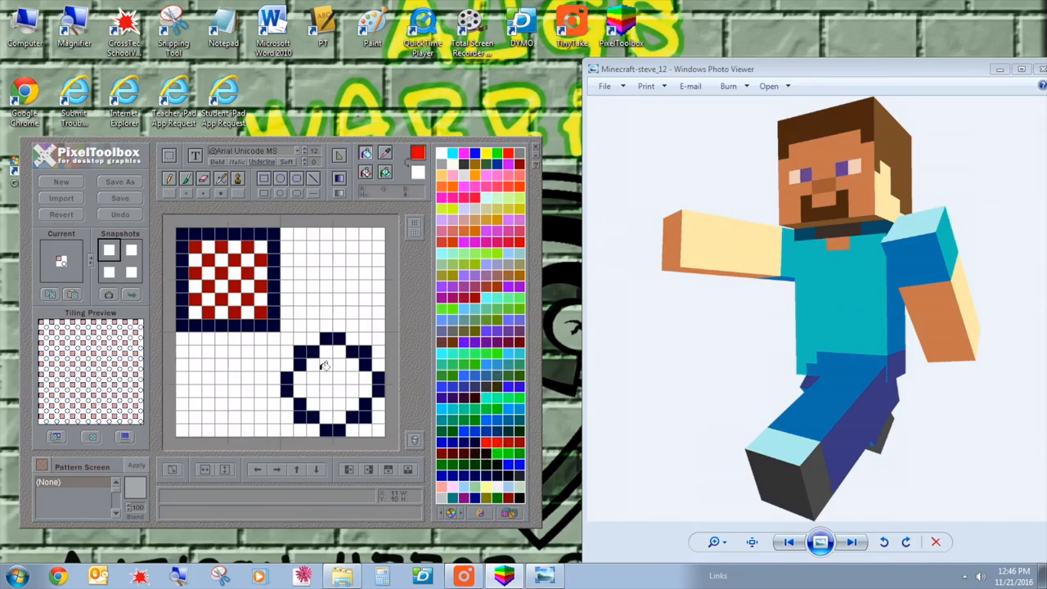
left_click(331, 382)
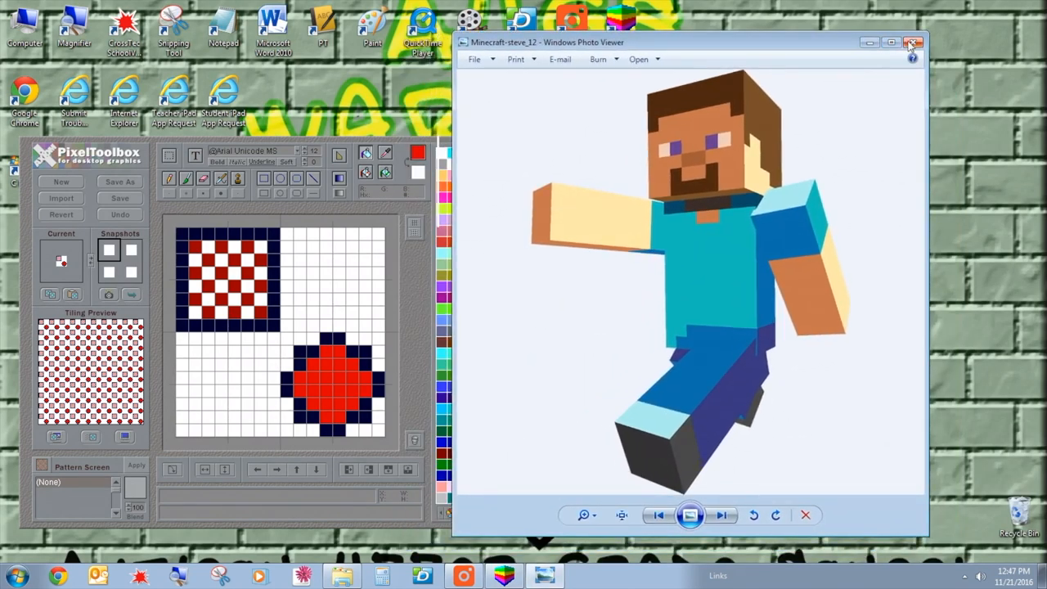
left_click(914, 43)
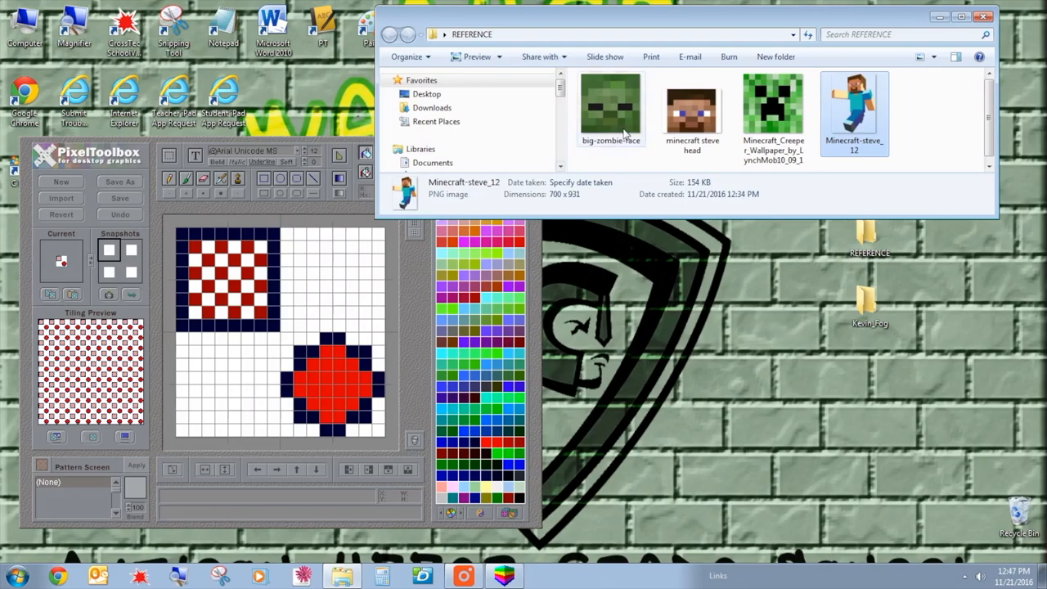